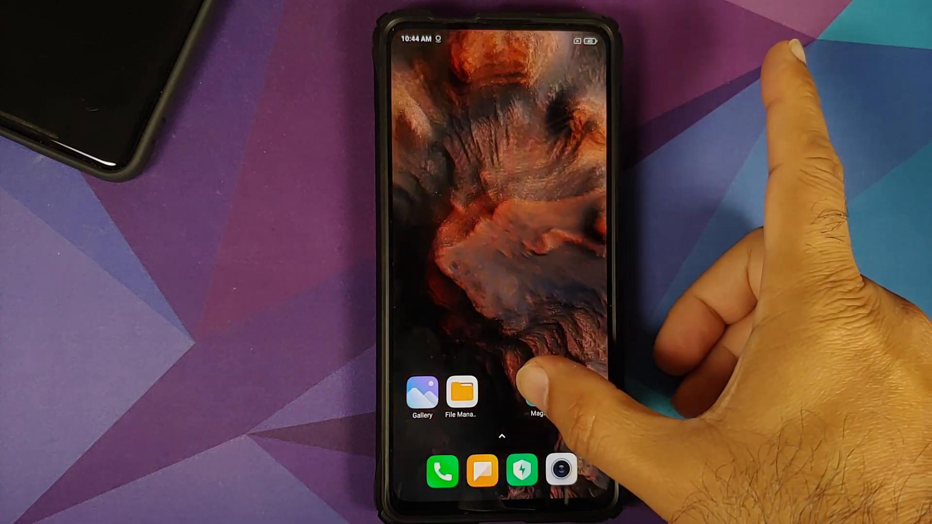
Launch Magisk Manager and view its home overview with Magisk 20.4 installed
left_click(538, 395)
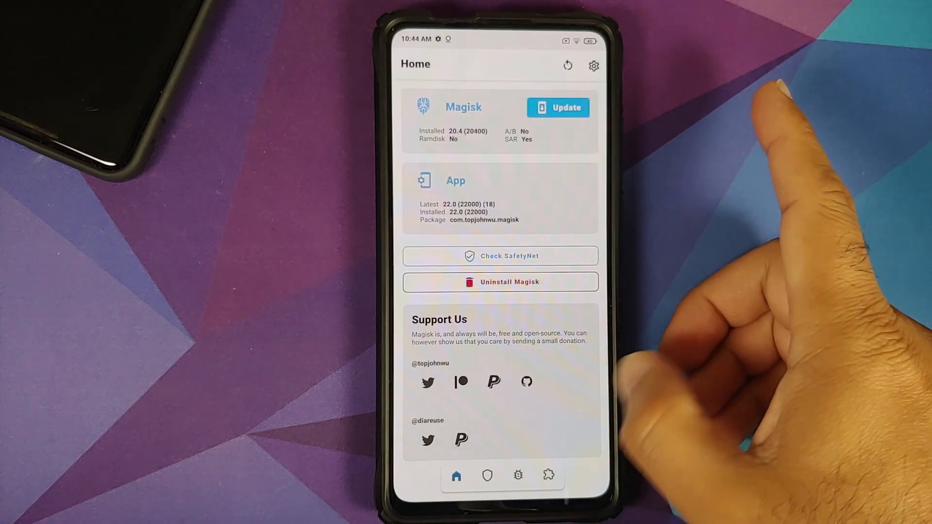
left_click(547, 474)
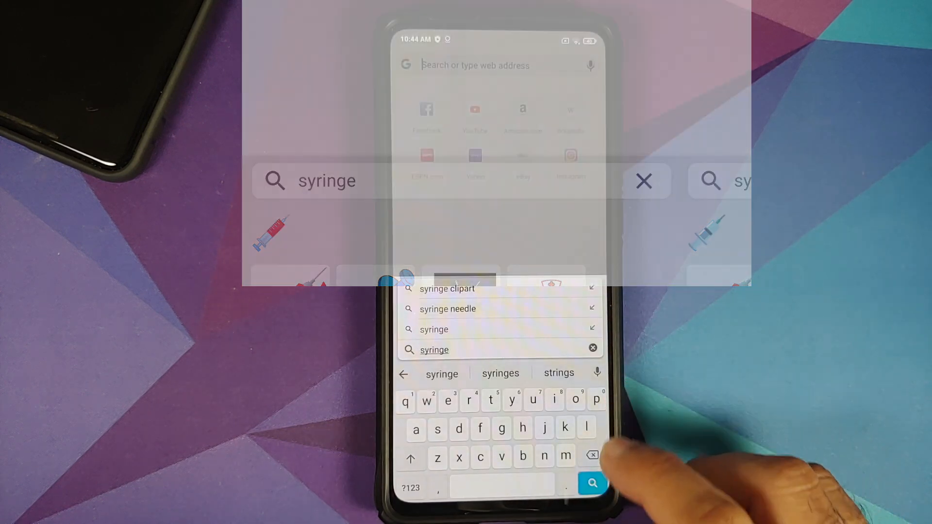
Search Chrome for 'syringe', then return home and launch the Settings app
left_click(591, 456)
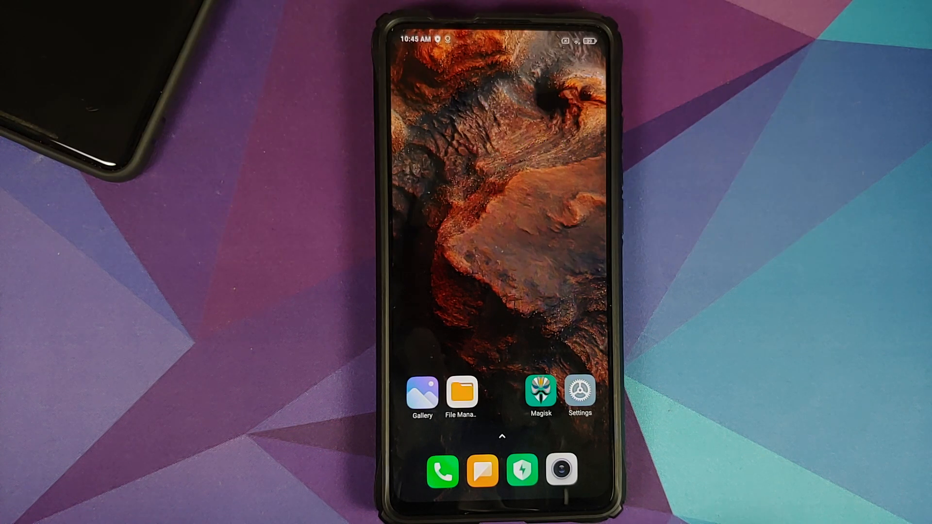
left_click(579, 392)
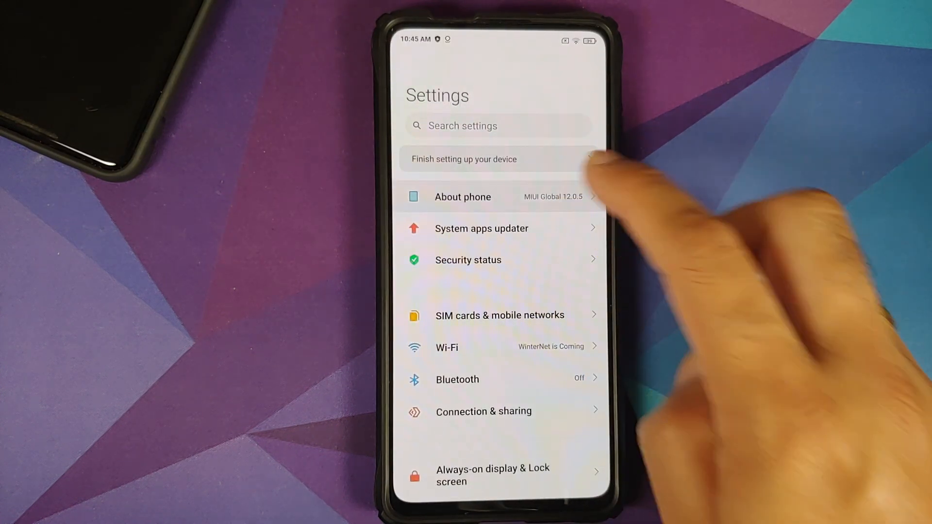